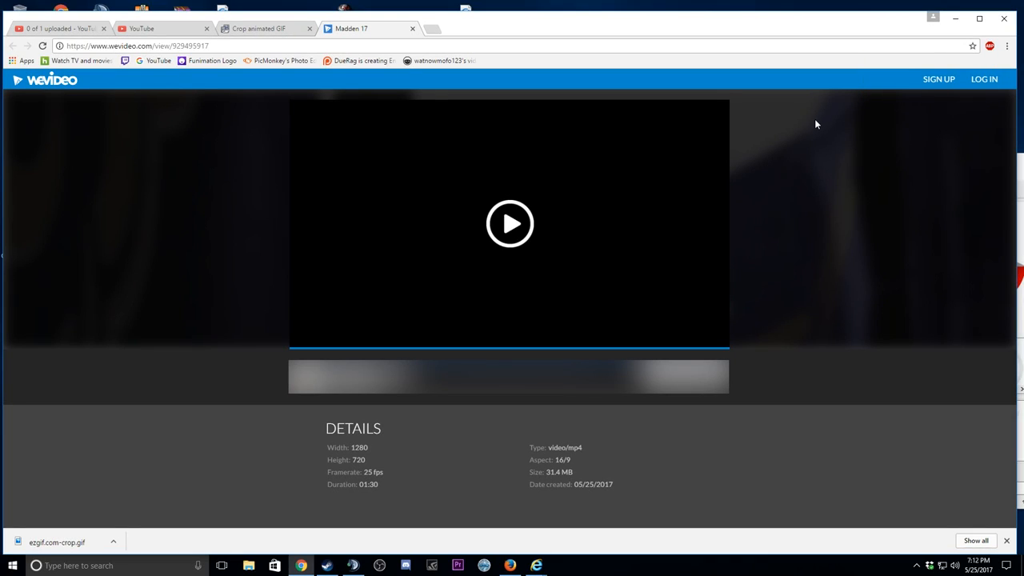
mouse_move(803, 134)
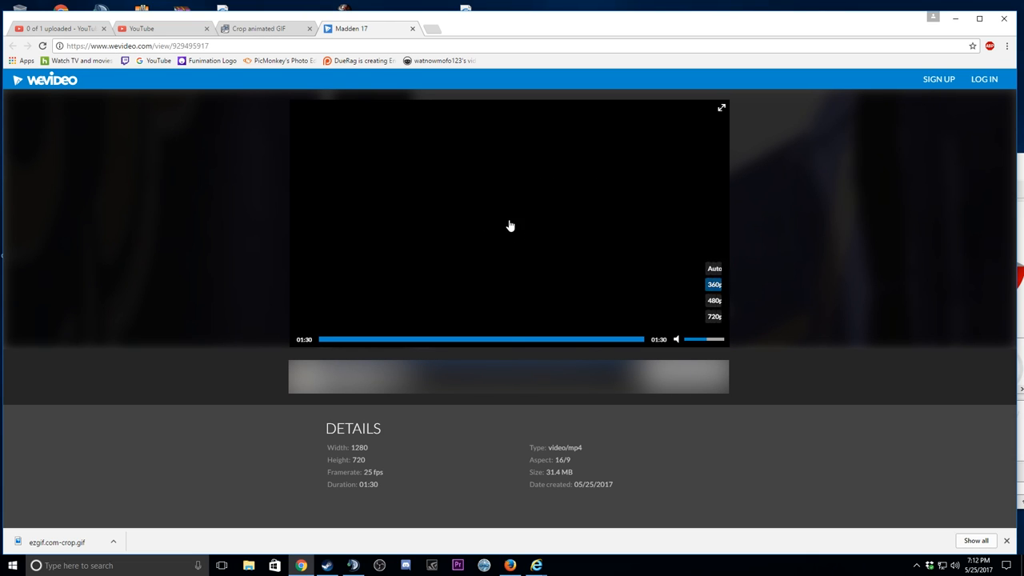
left_click(511, 225)
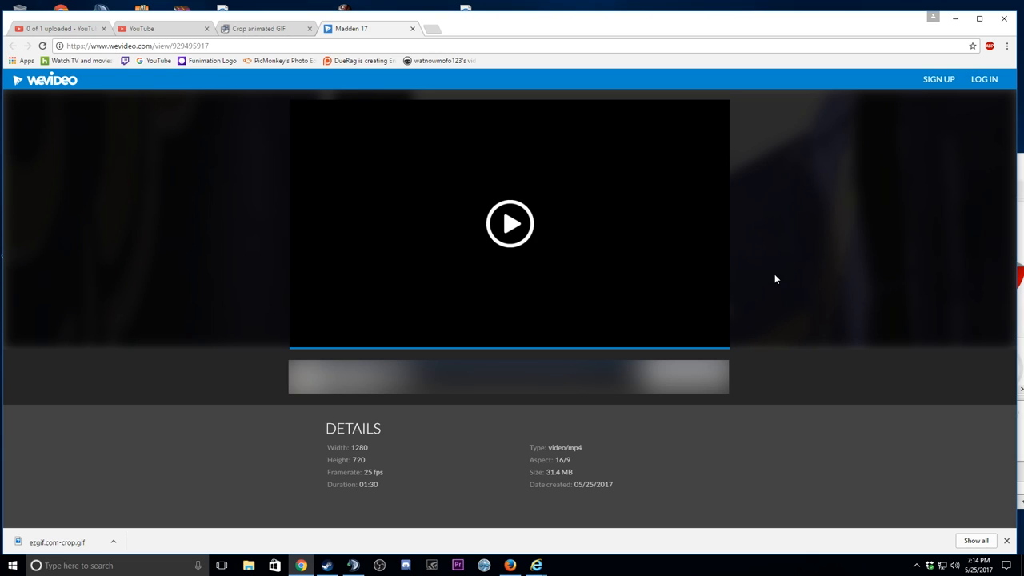
mouse_move(731, 217)
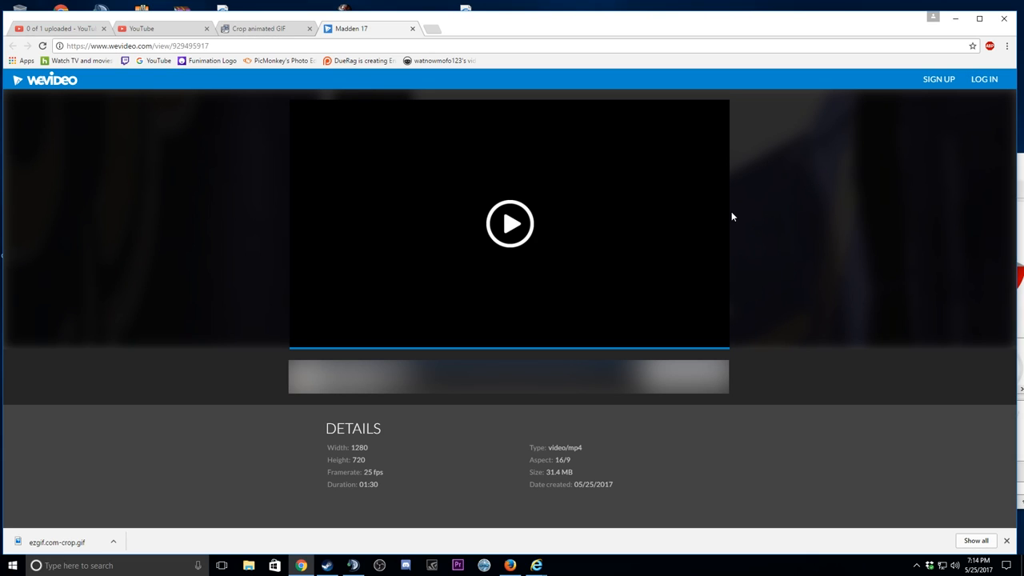